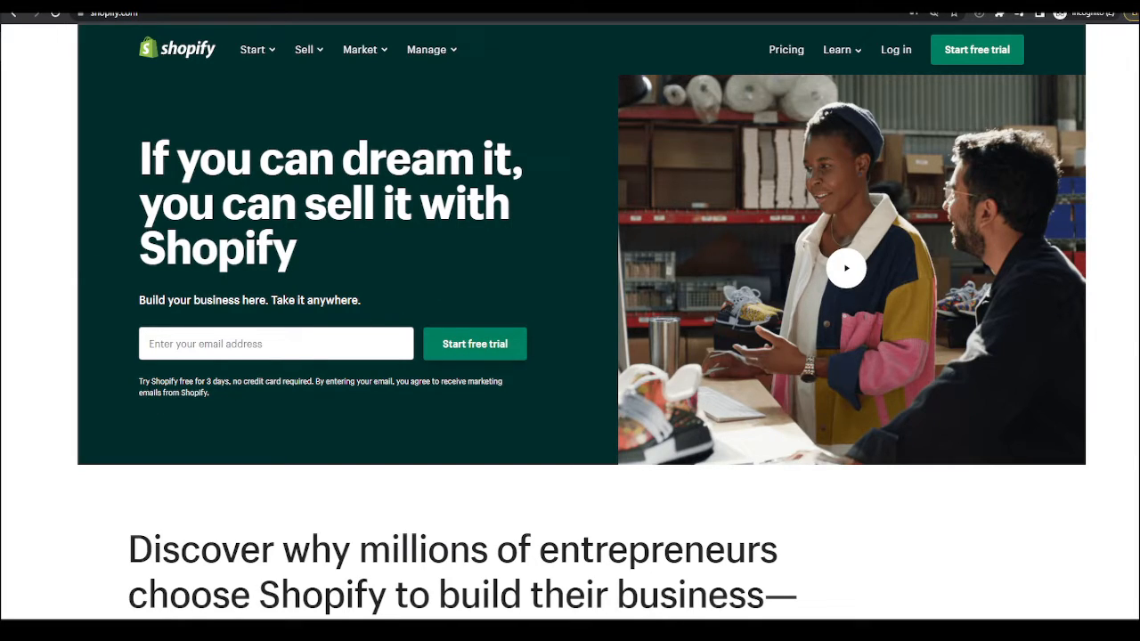
Highlight the free-trial terms text on the Shopify homepage offer
double_click(250, 382)
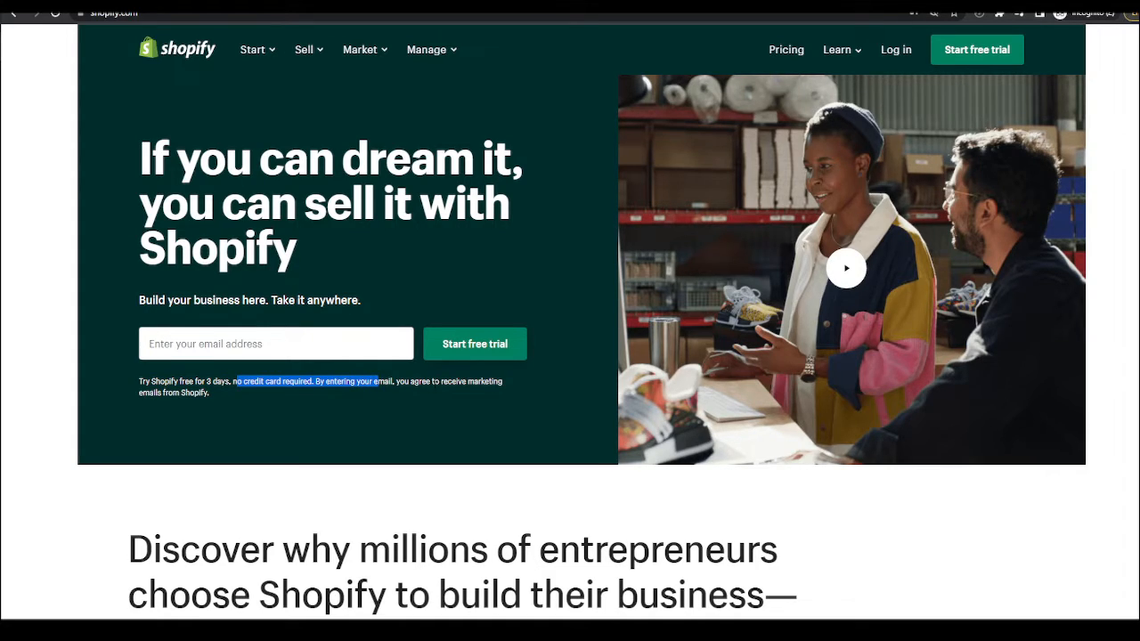
mouse_move(427, 399)
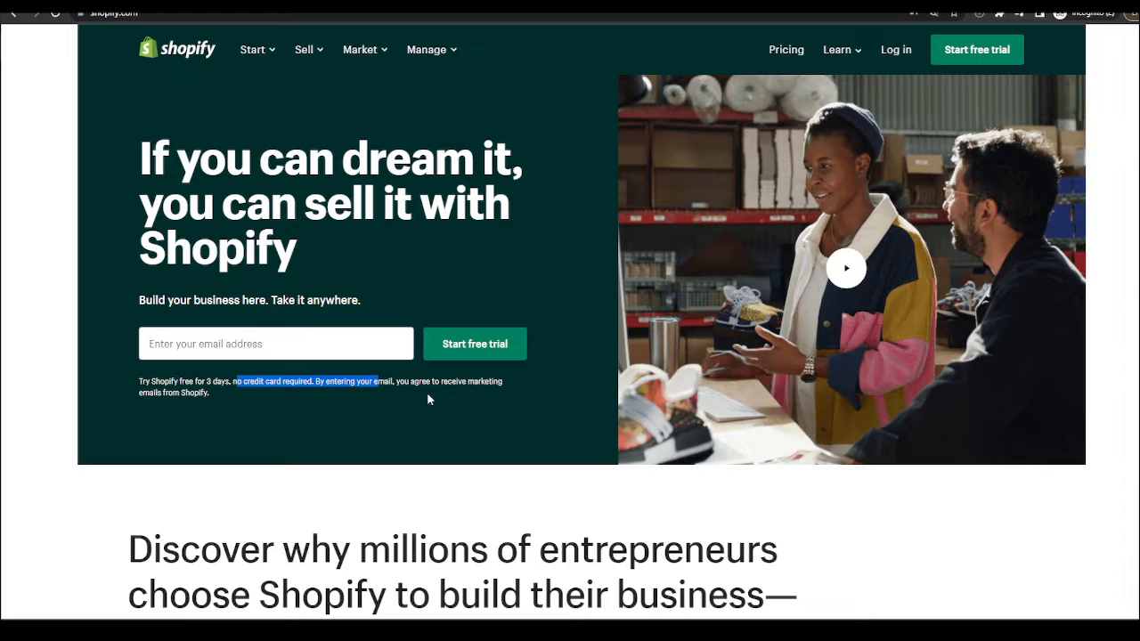
mouse_move(410, 276)
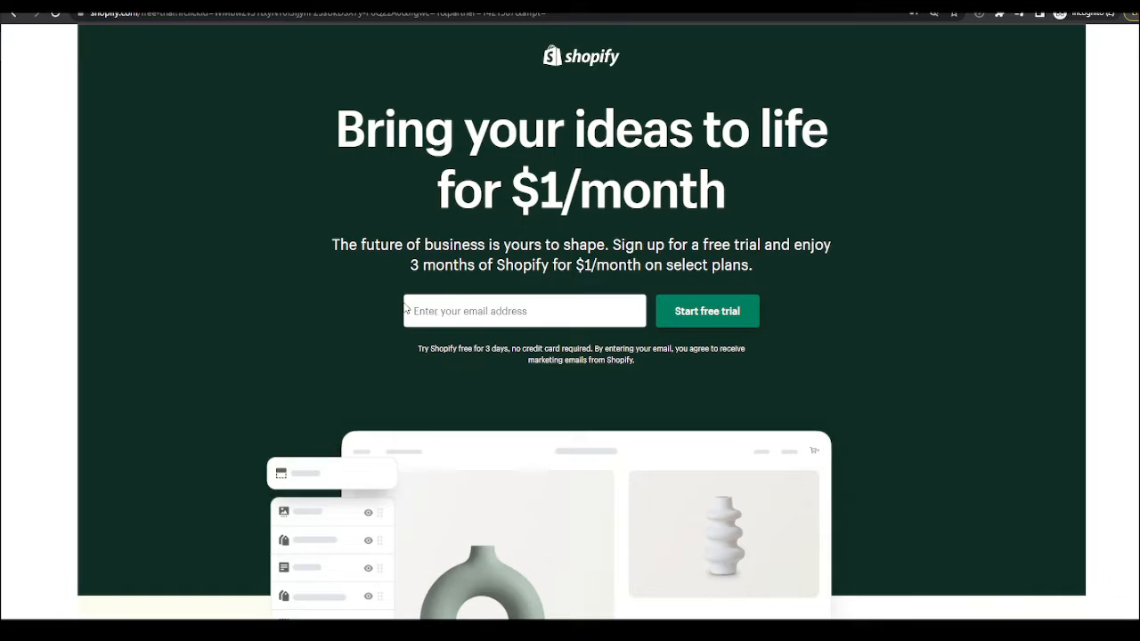
mouse_move(730, 324)
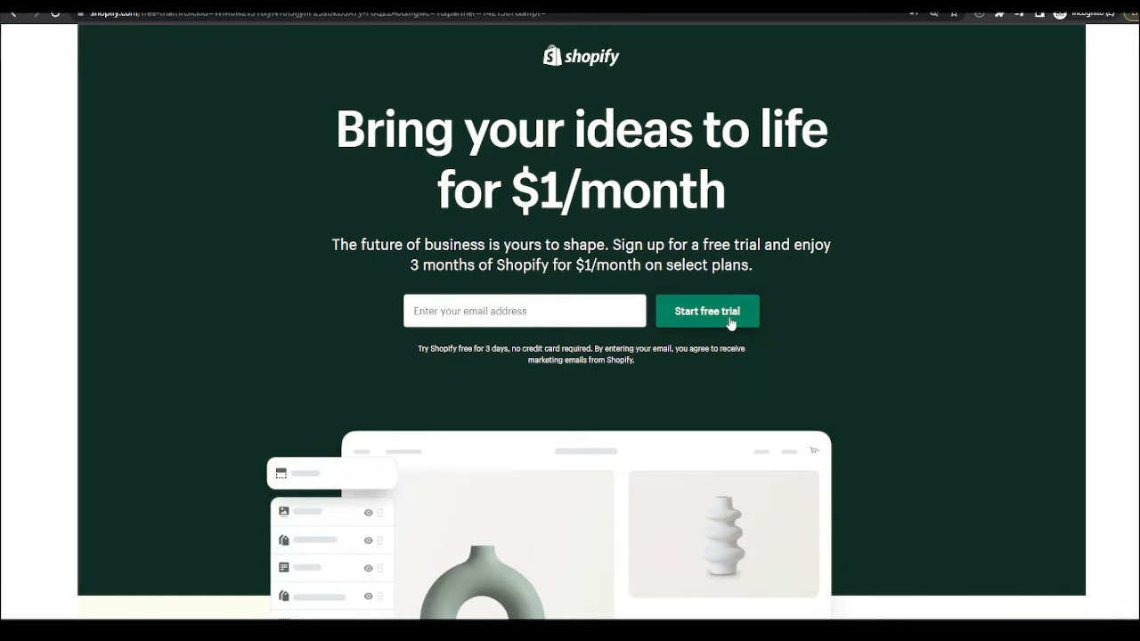
Start the free trial and skip the 'Which of these best describes you?' question
left_click(706, 310)
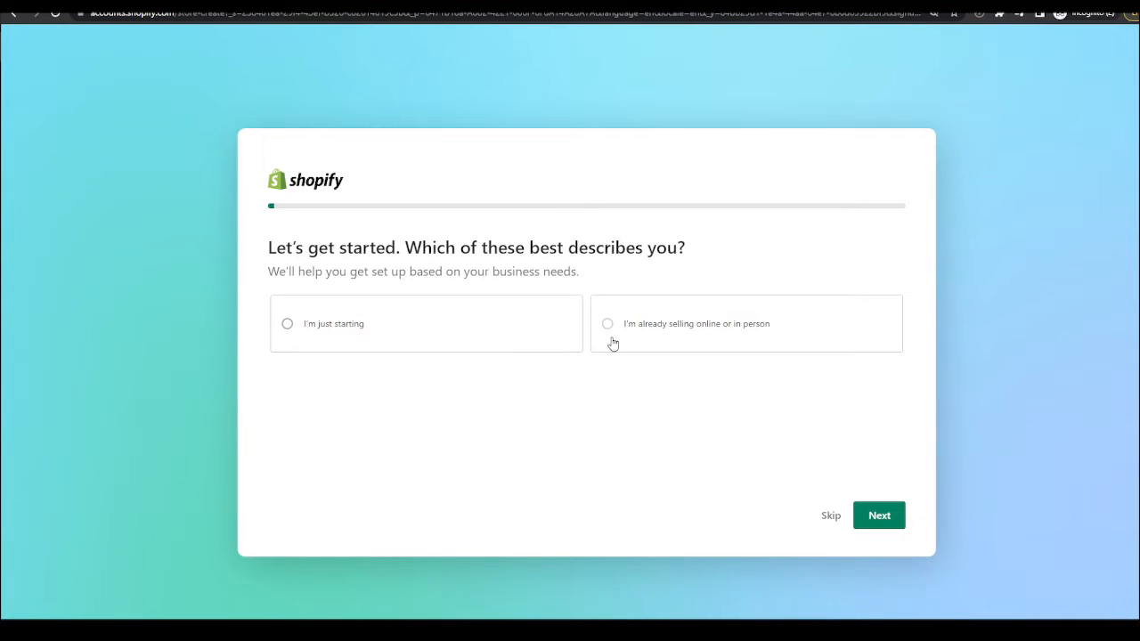
mouse_move(446, 324)
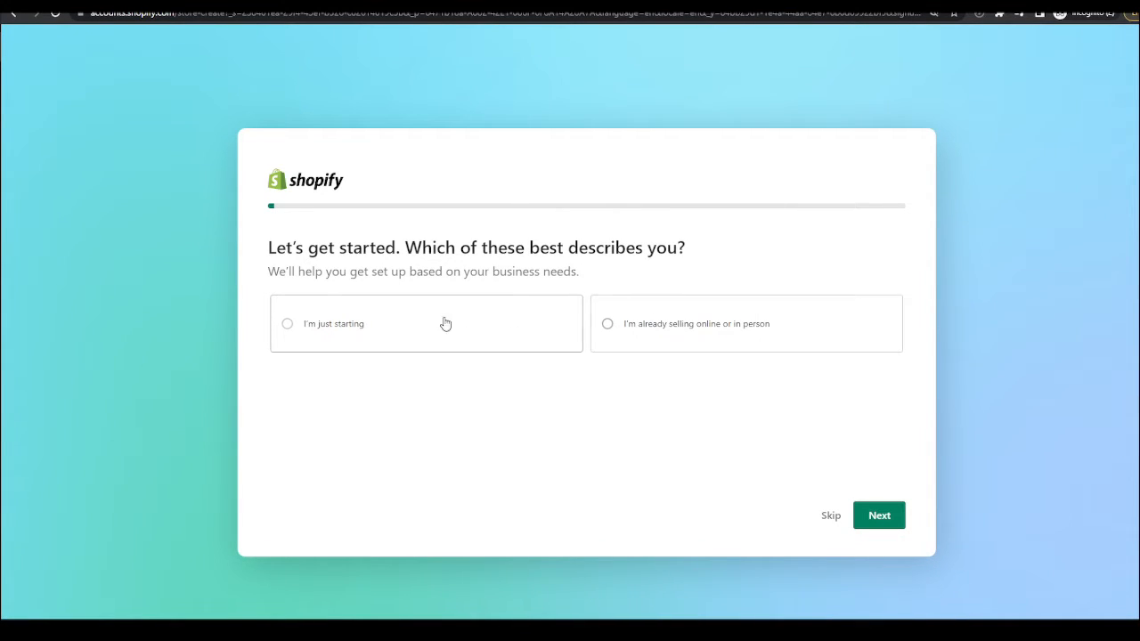
mouse_move(830, 522)
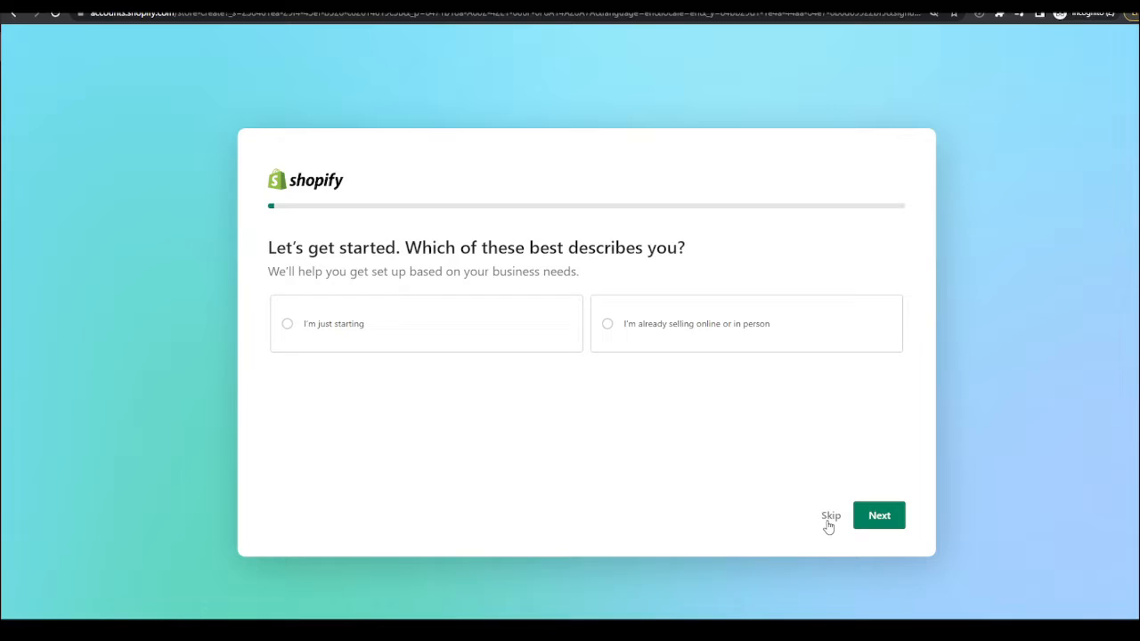
left_click(831, 517)
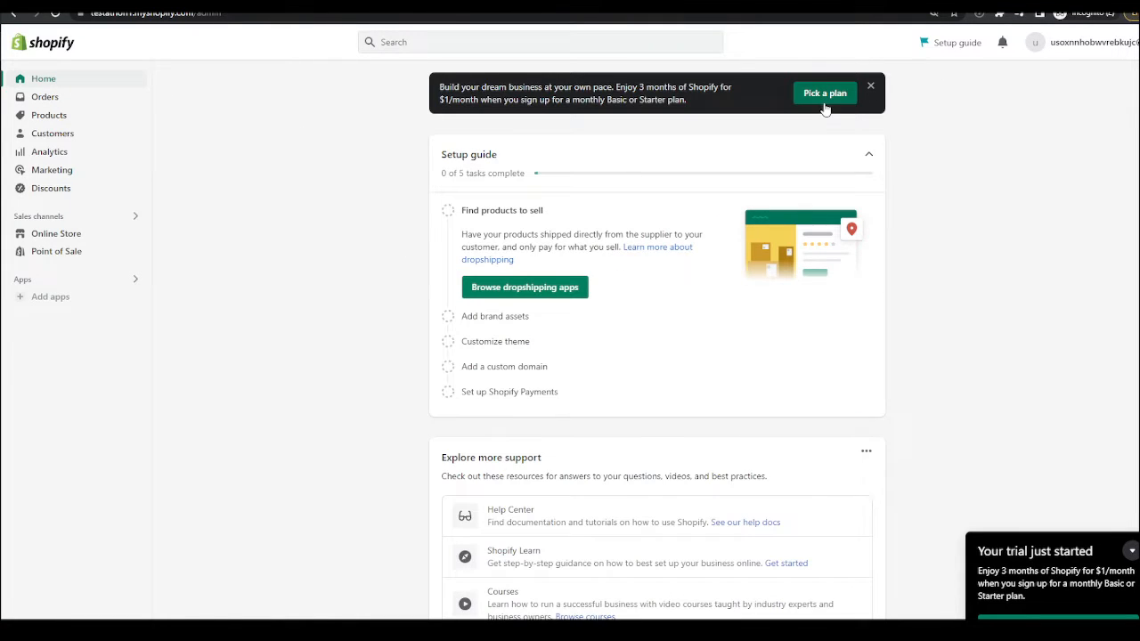
View the monthly plans and highlight Basic Shopify's $1/month for 3 months price line
left_click(823, 93)
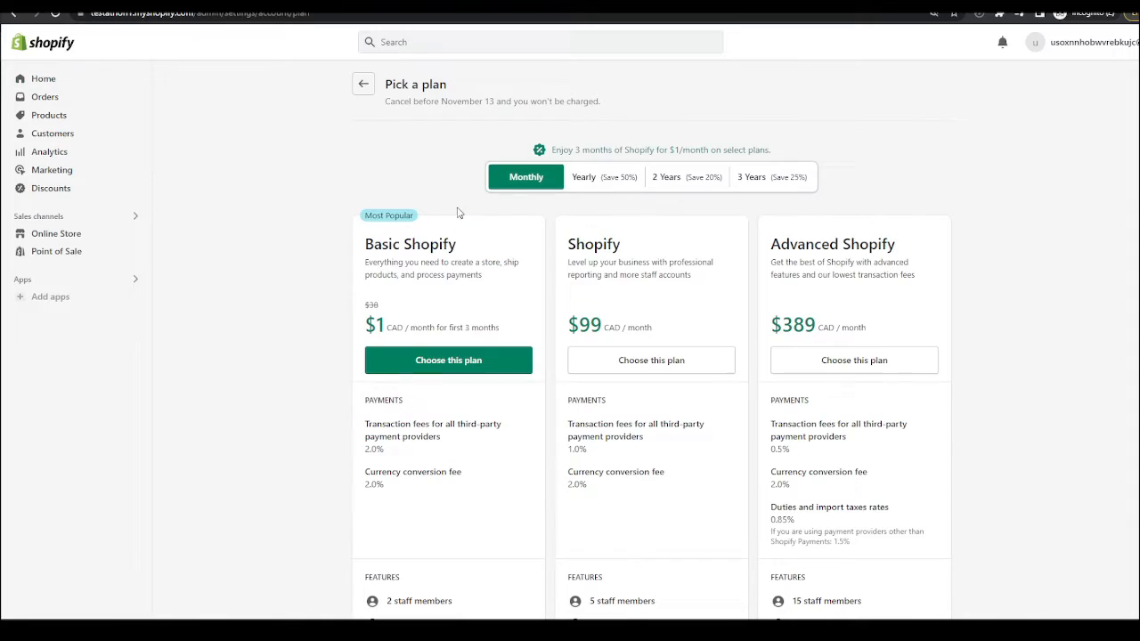
scroll("down", 3)
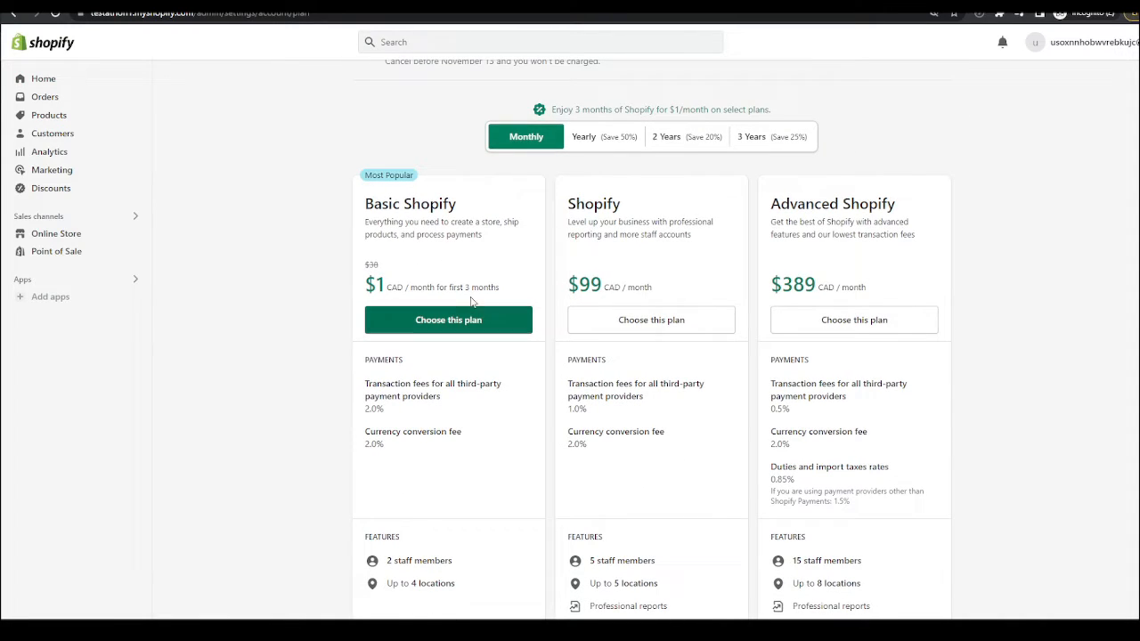
triple_click(432, 287)
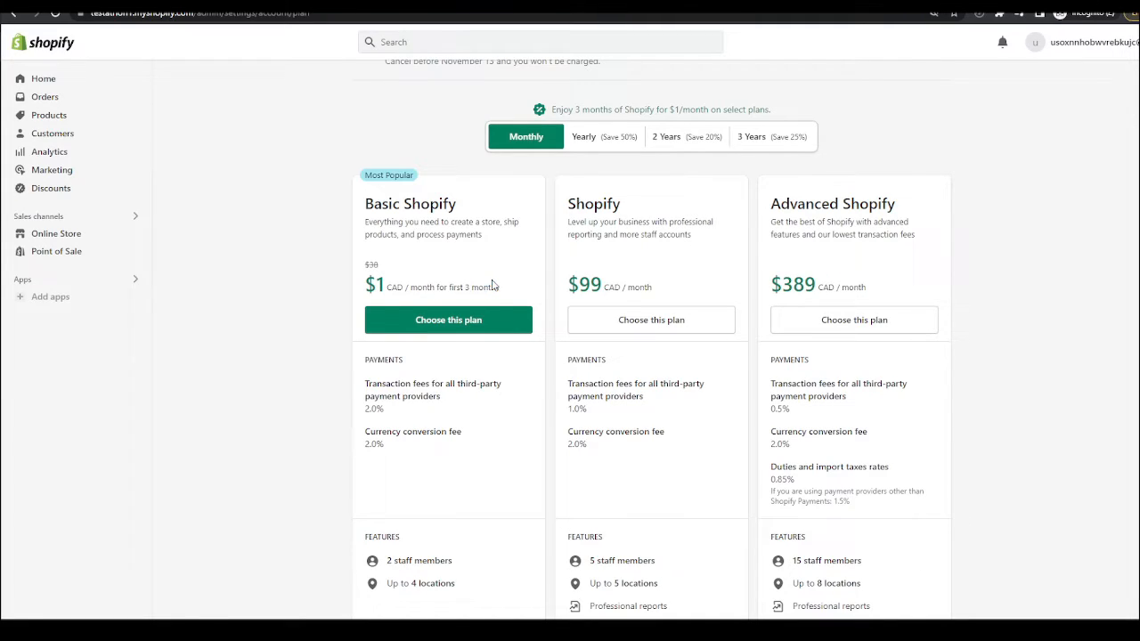
double_click(406, 287)
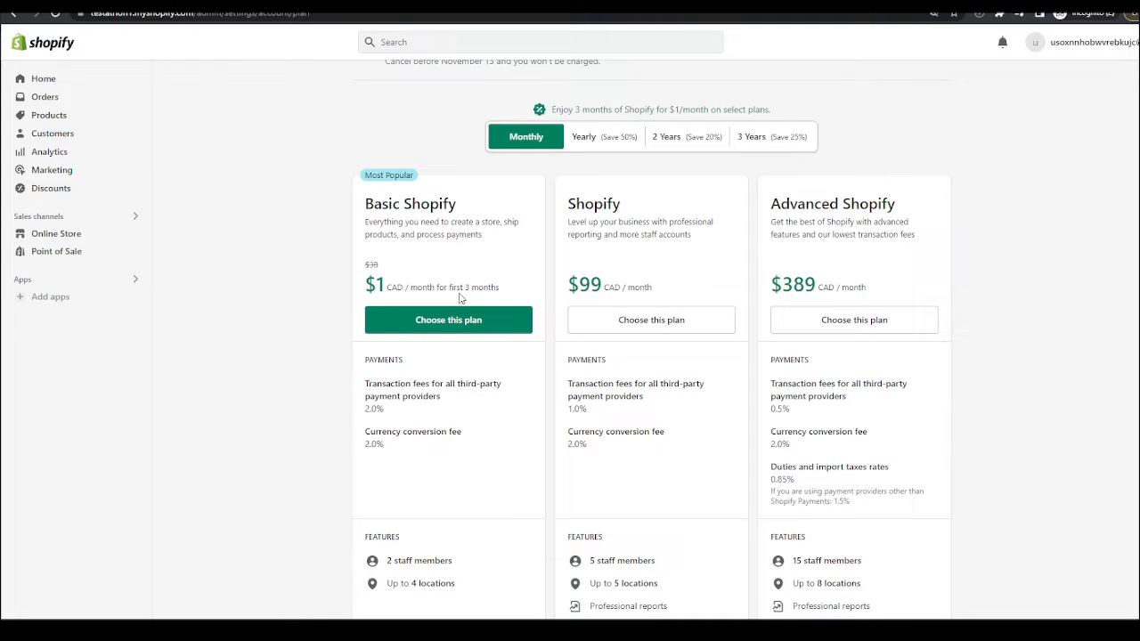
scroll("down", 3)
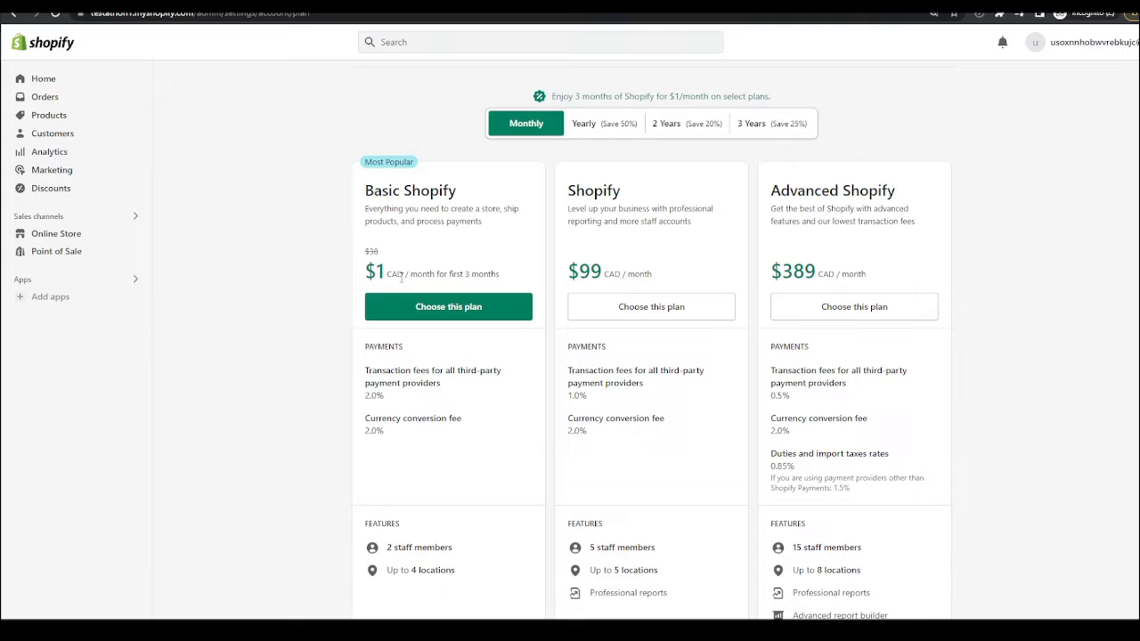
mouse_move(125, 246)
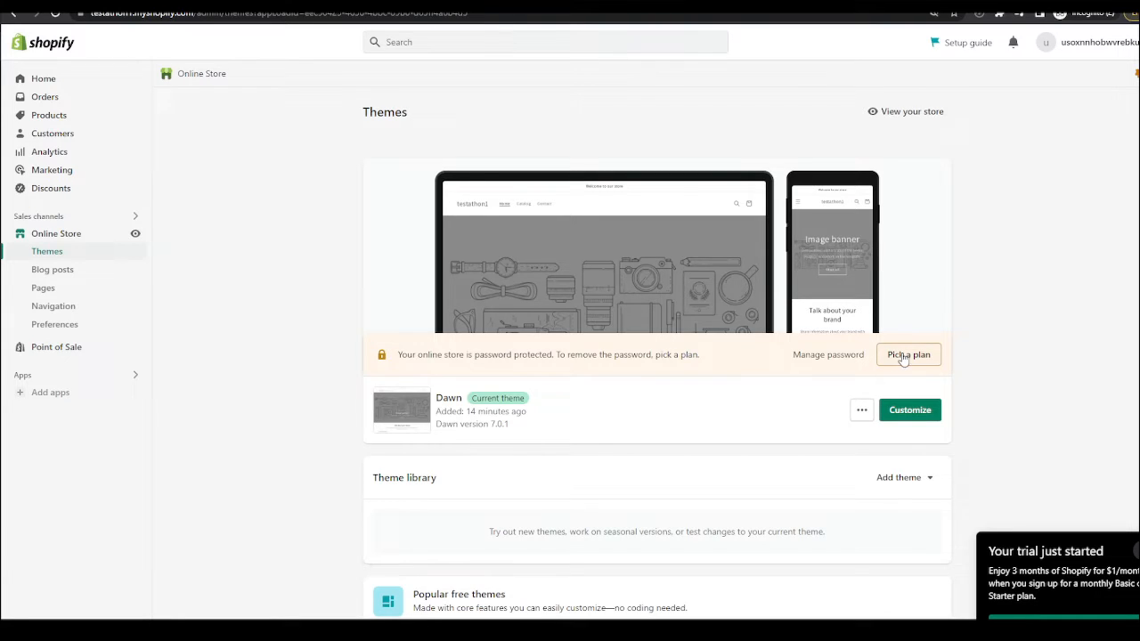
Reopen the Pick a plan page from the Themes password-protection notice and view the plans
left_click(908, 354)
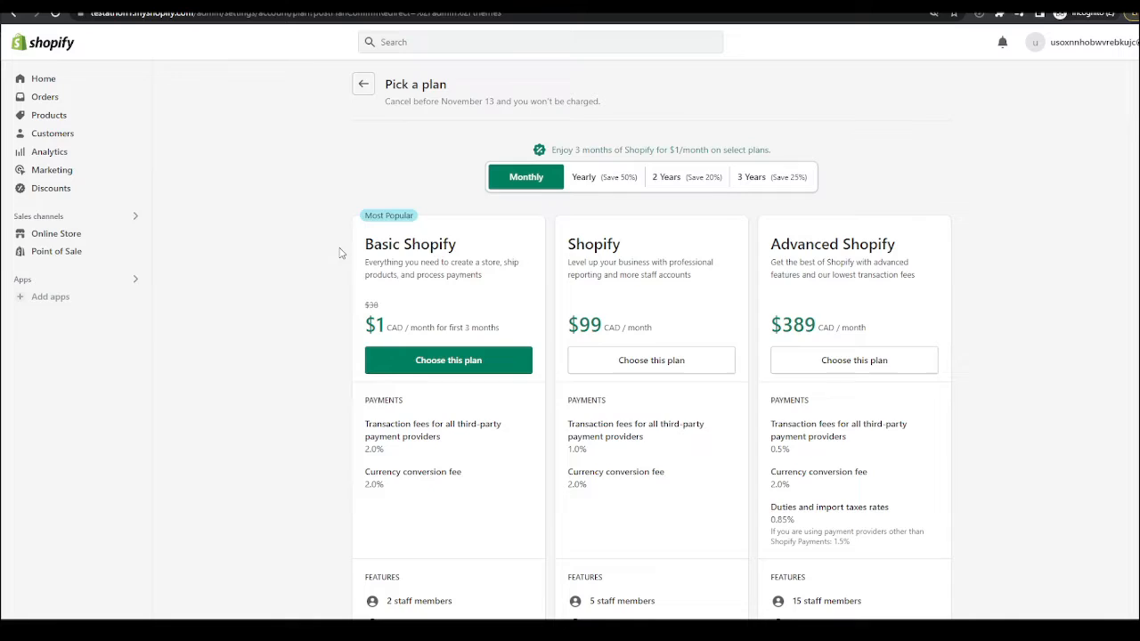
scroll("down", 3)
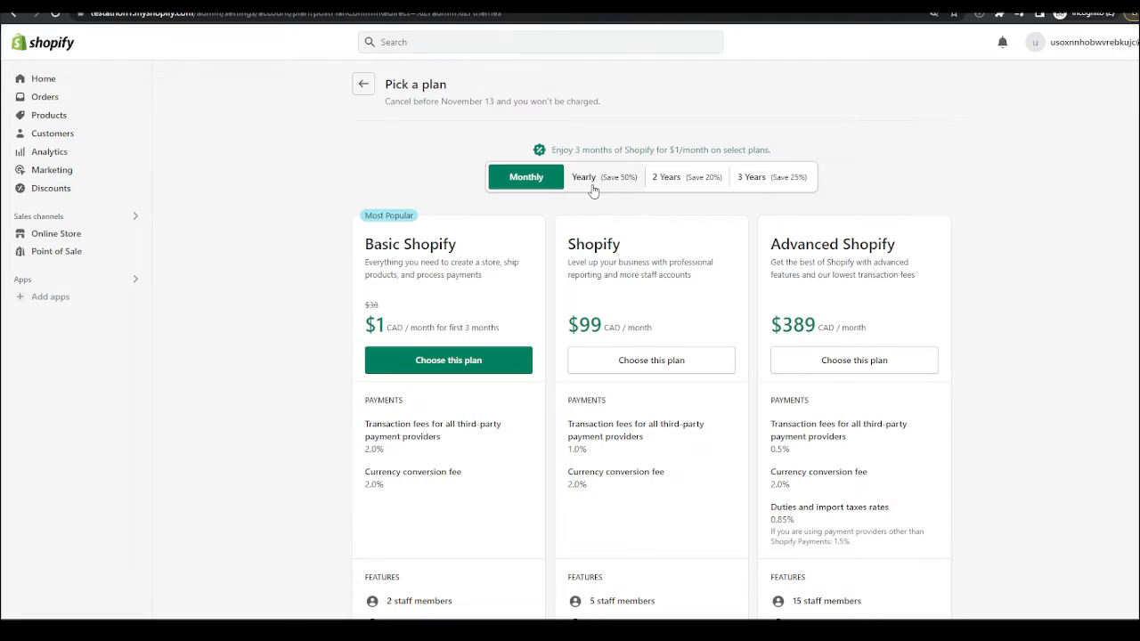
Switch to Yearly (Save 50%) pricing: Basic $18.98, Shopify $49.49, Advanced $194.49 CAD per month
left_click(584, 177)
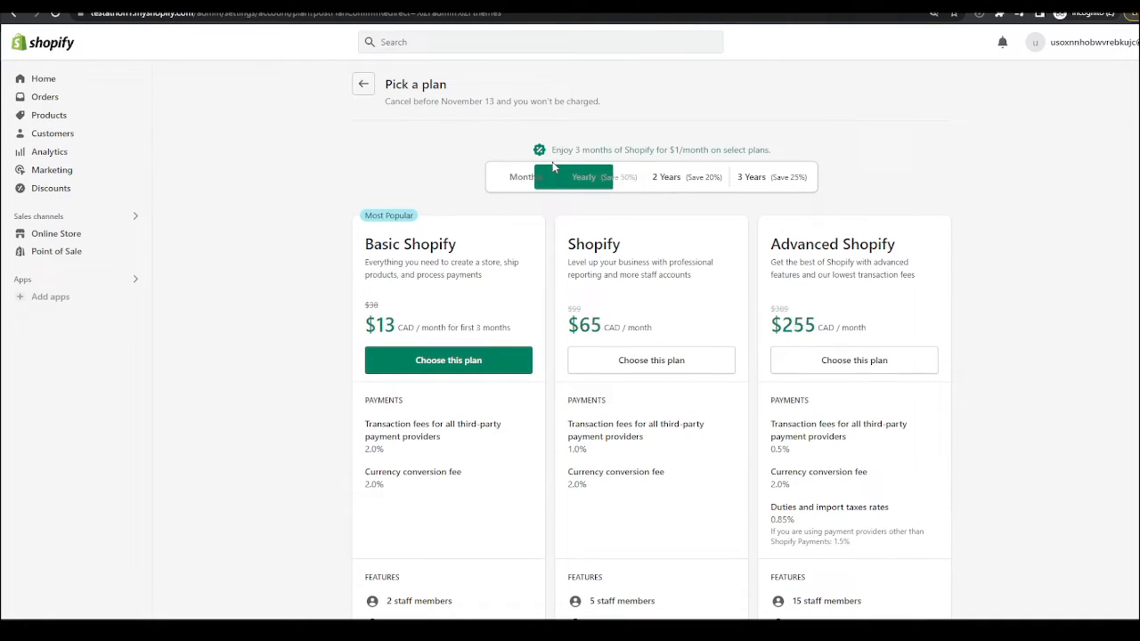
left_click(525, 177)
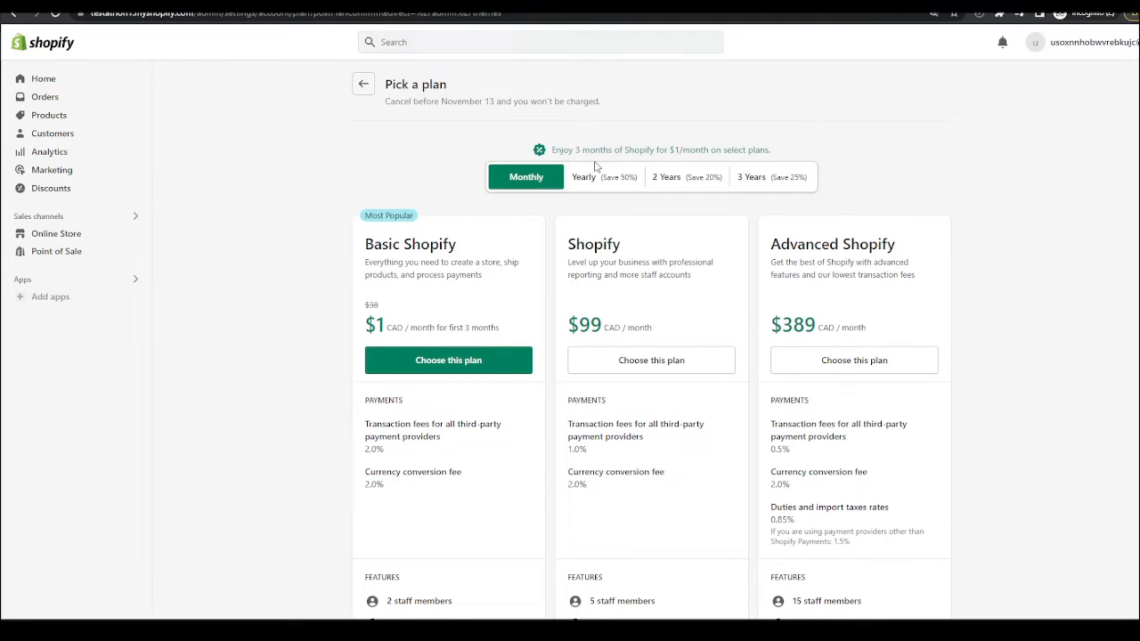
left_click(582, 177)
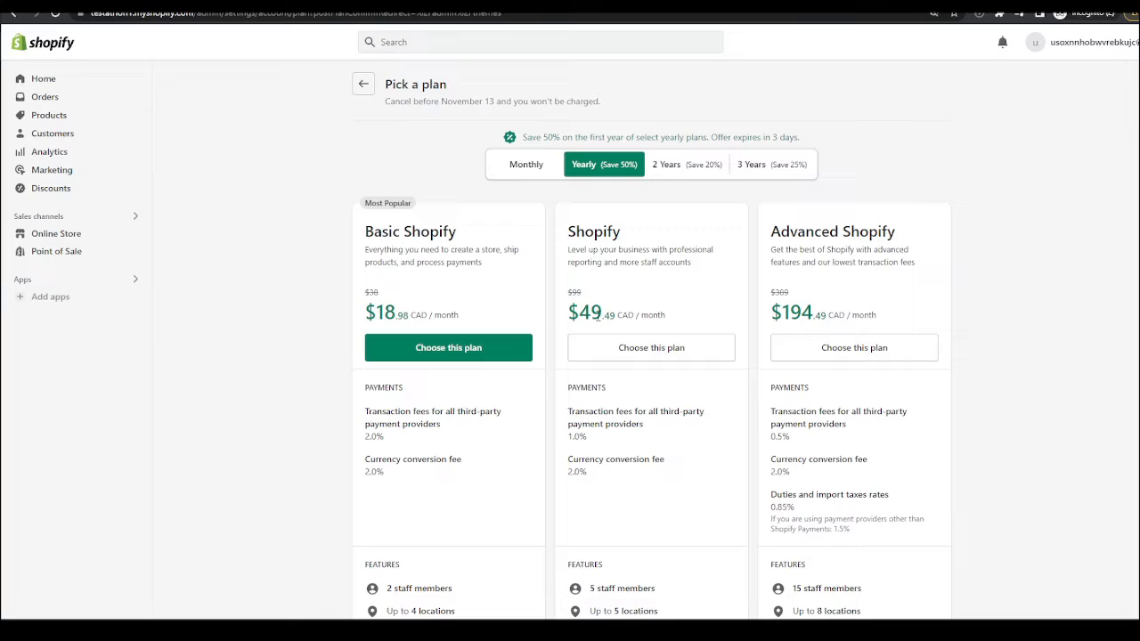
double_click(627, 314)
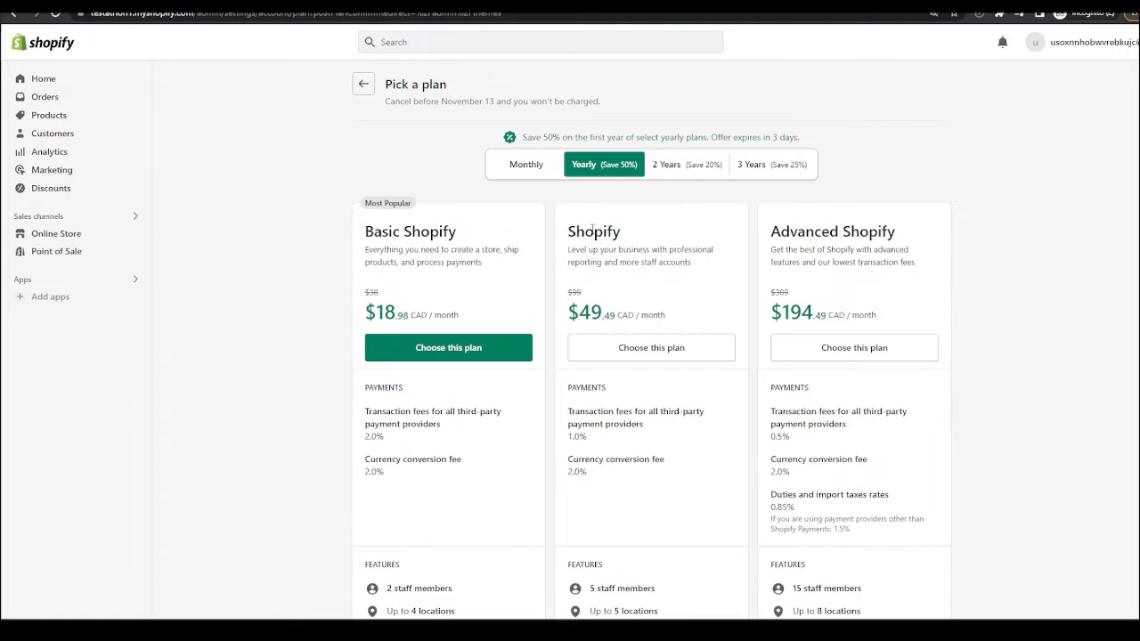
mouse_move(660, 340)
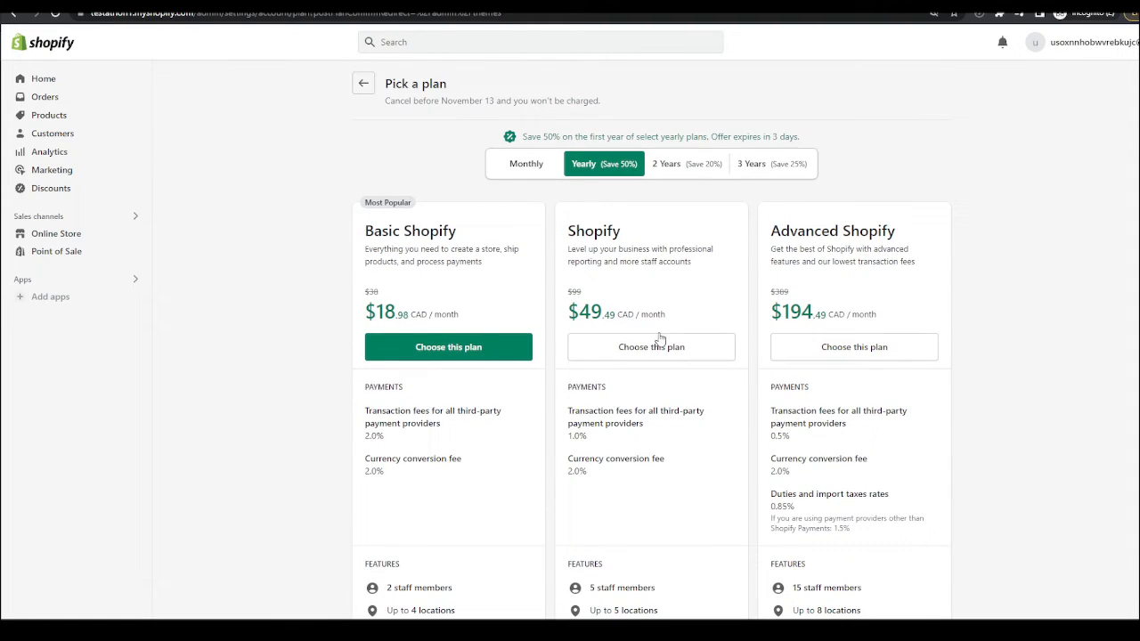
mouse_move(640, 328)
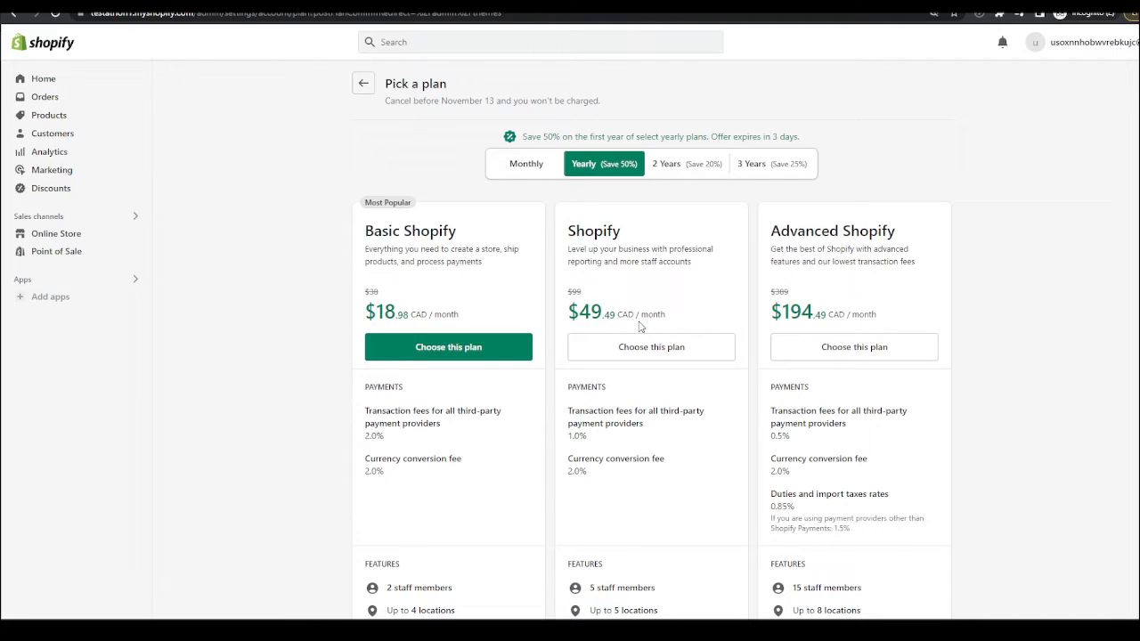
scroll("down", 3)
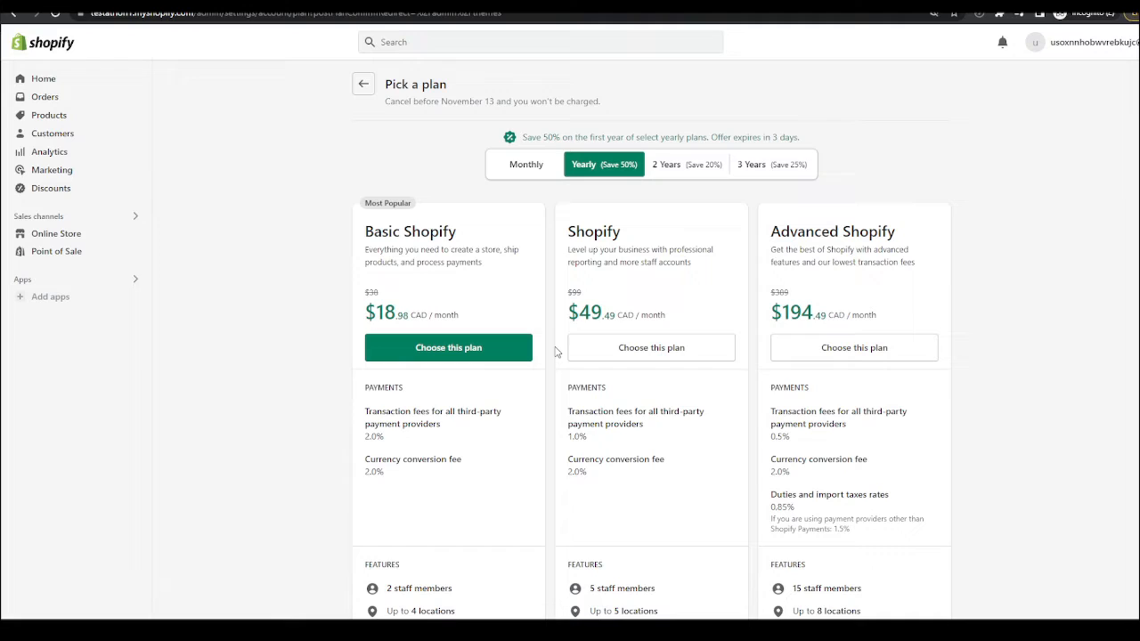
mouse_move(549, 339)
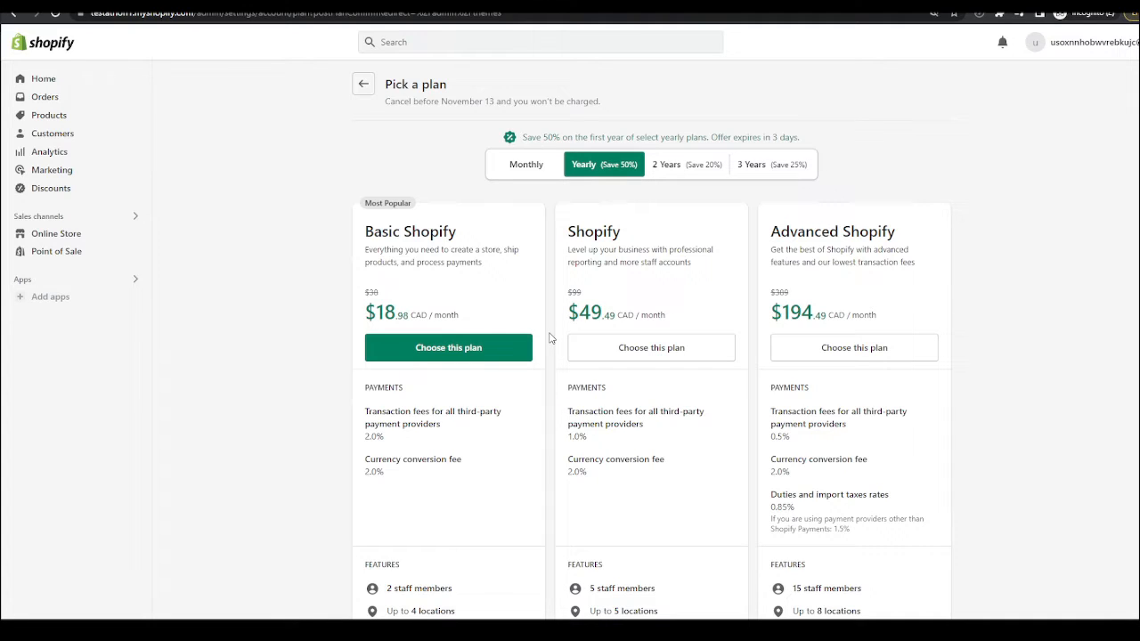
mouse_move(562, 287)
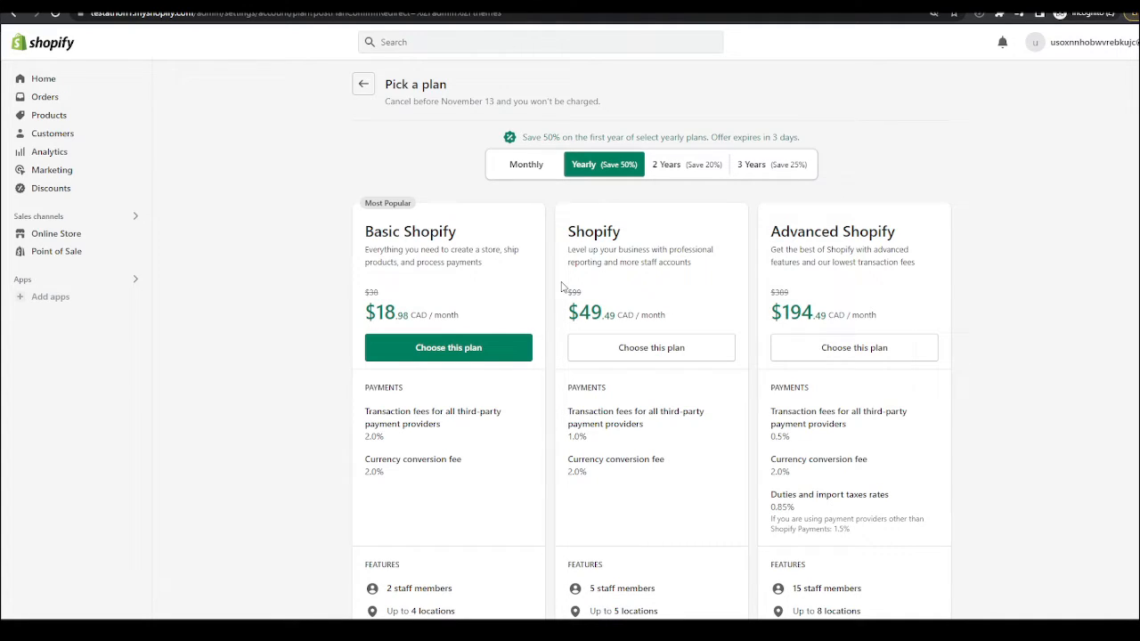
scroll("down", 3)
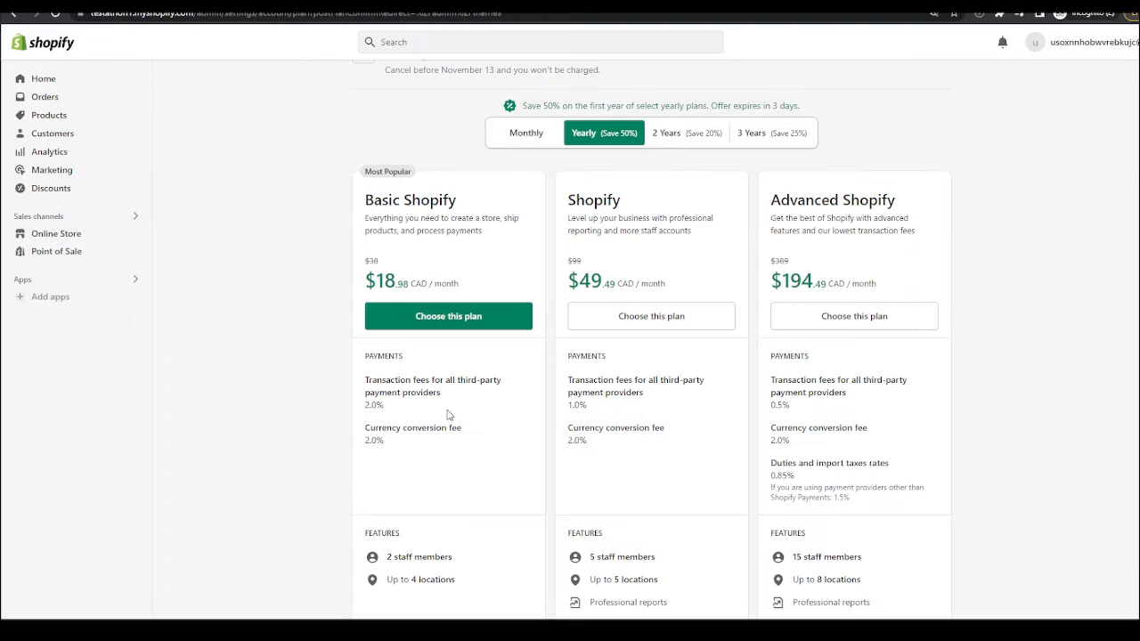
double_click(374, 406)
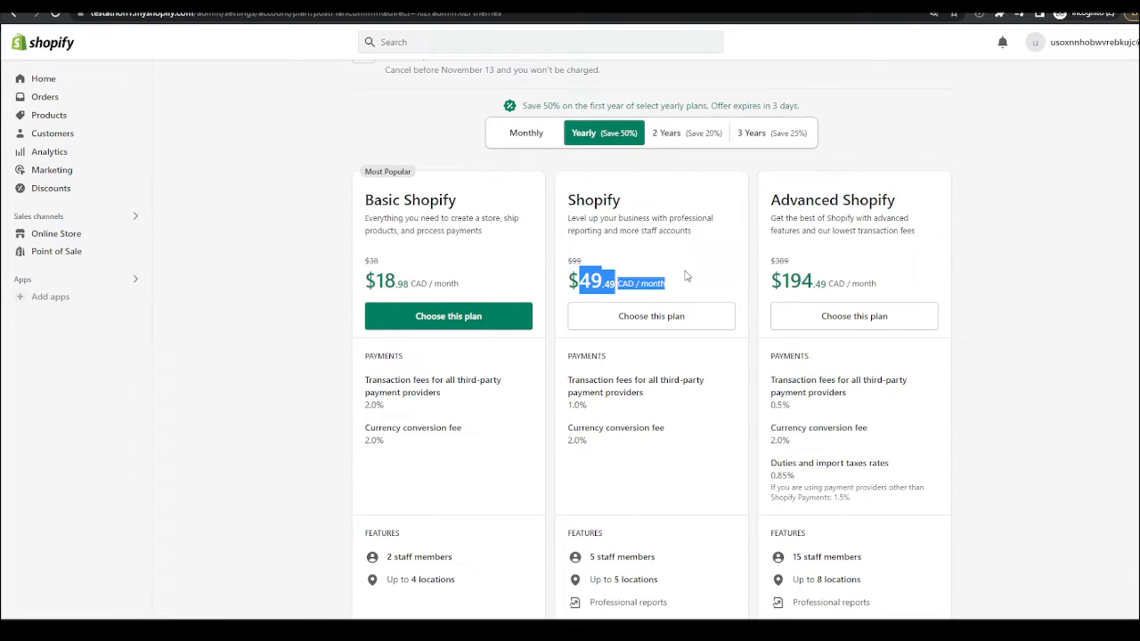
mouse_move(490, 294)
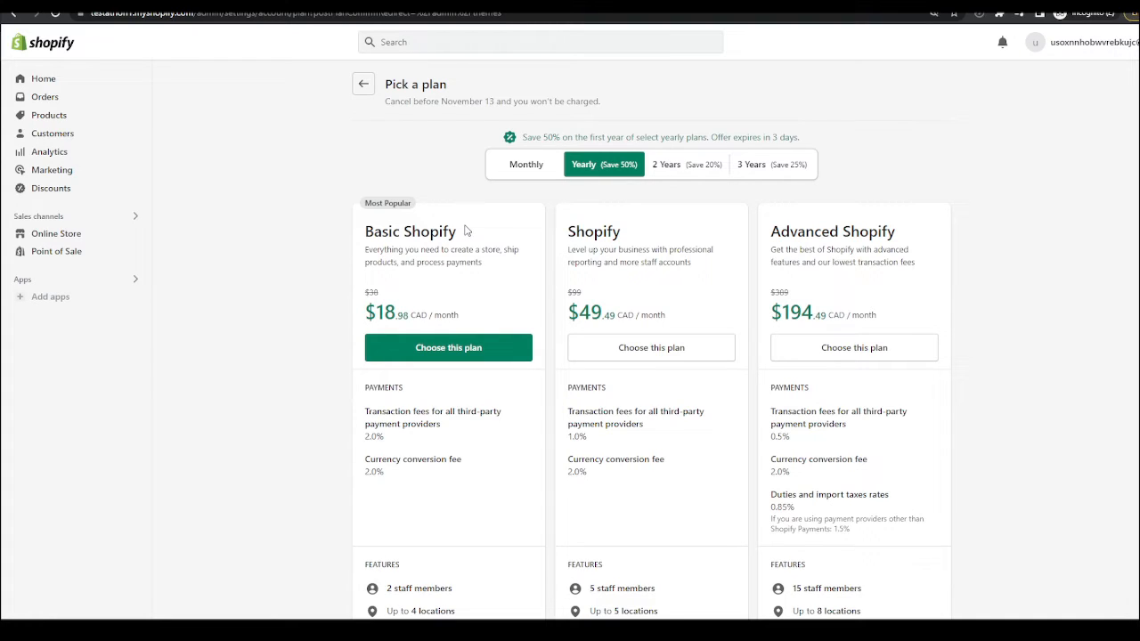
Switch back to Monthly pricing: Basic $1 for 3 months, Shopify $99, Advanced $389 CAD
left_click(527, 164)
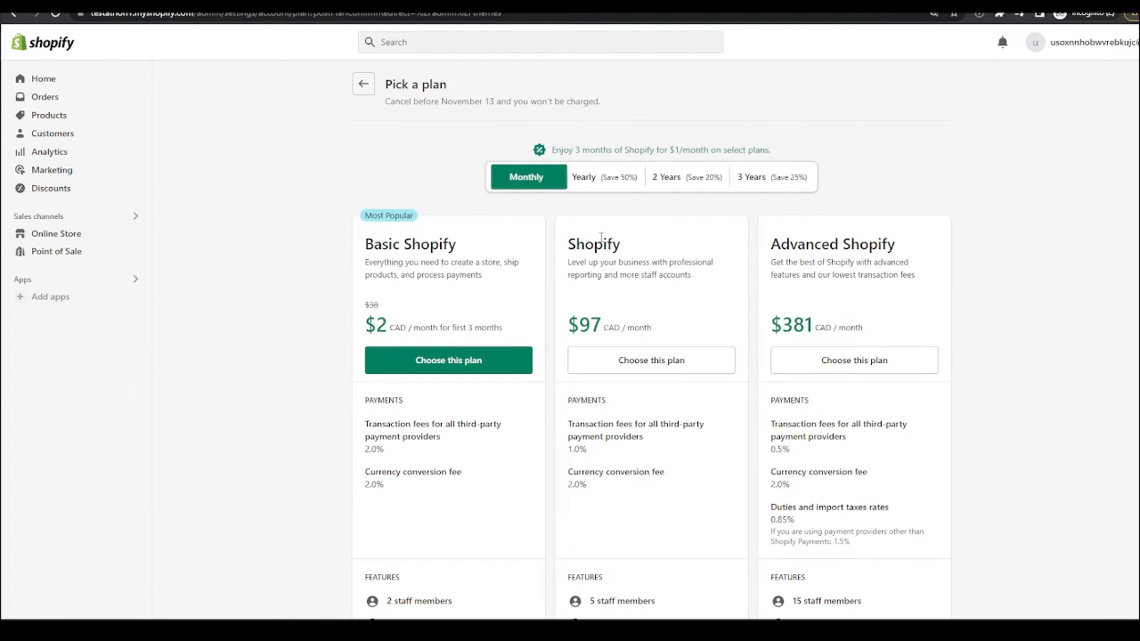
scroll("down", 3)
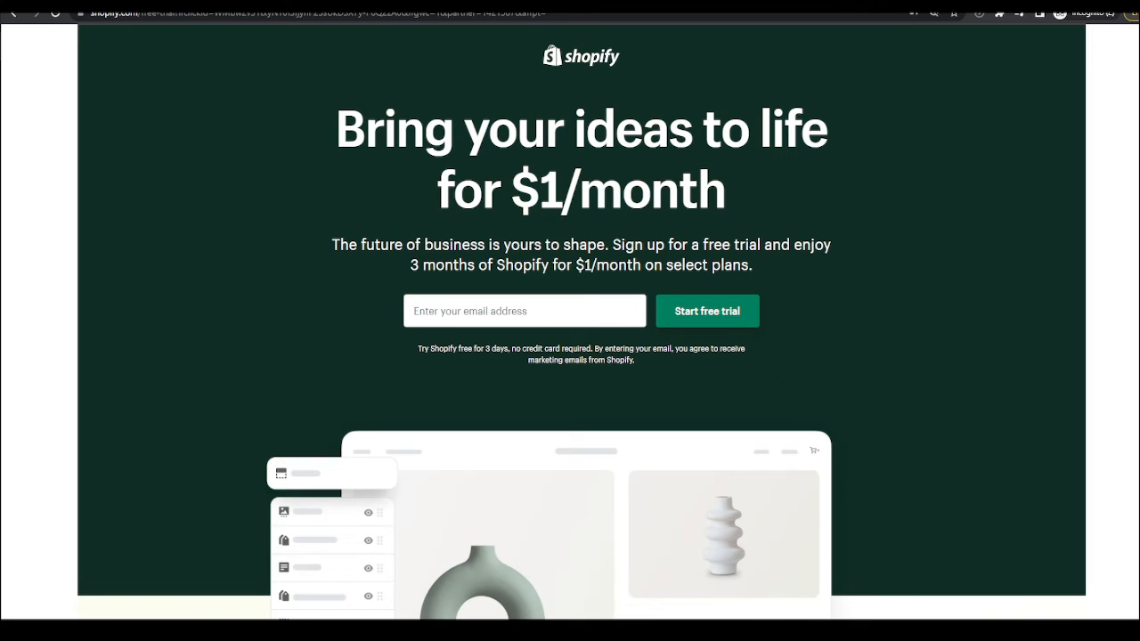
left_click(705, 310)
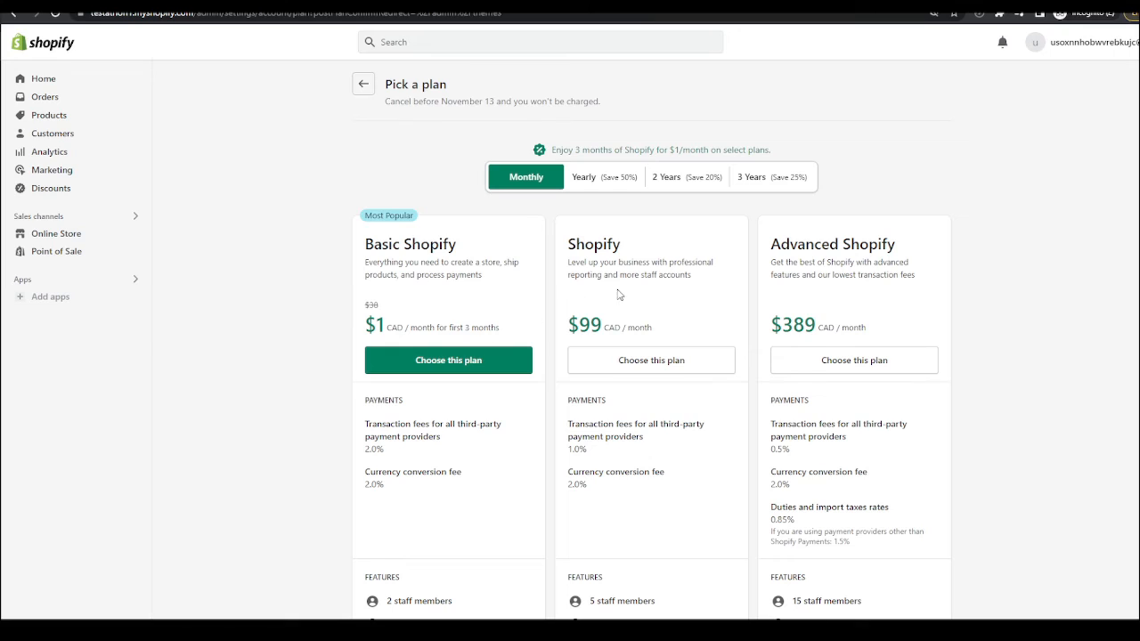
scroll("down", 3)
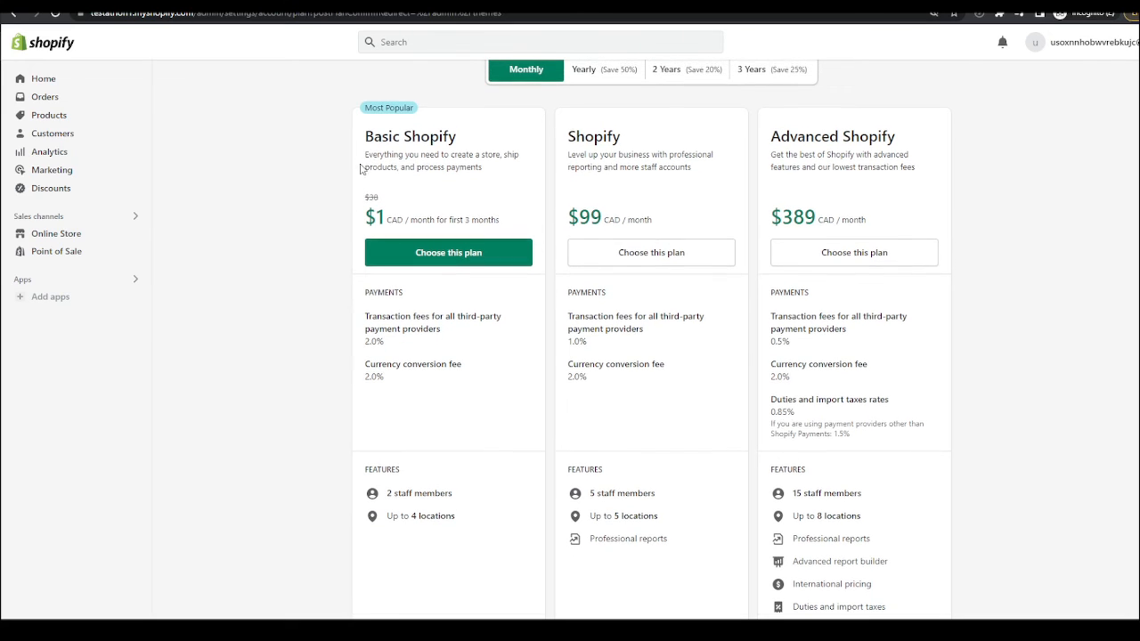
mouse_move(332, 241)
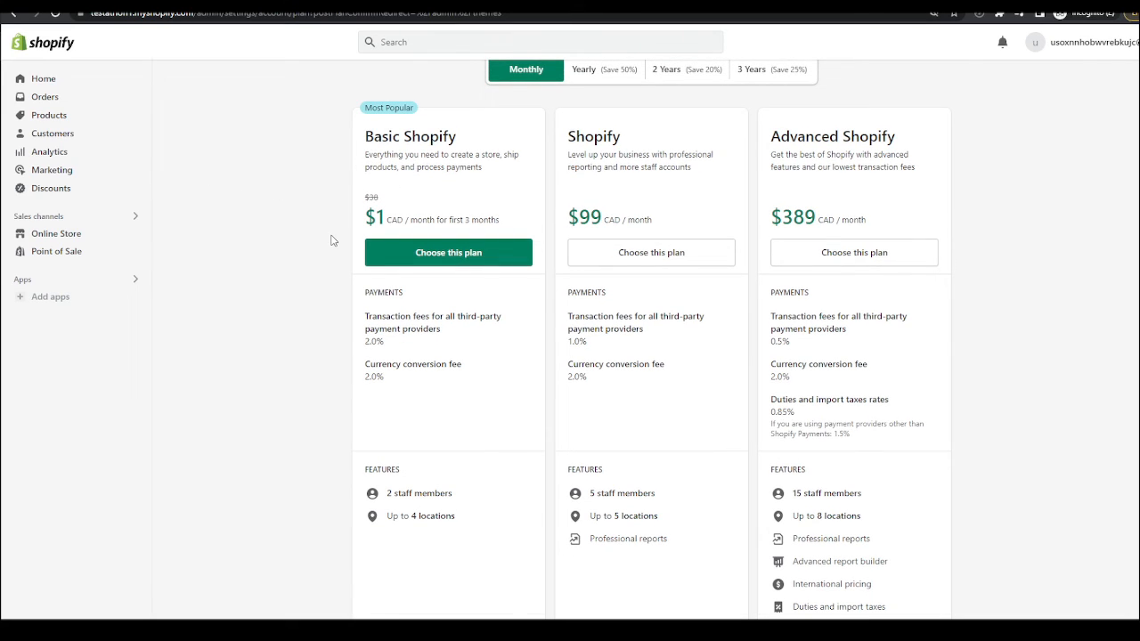